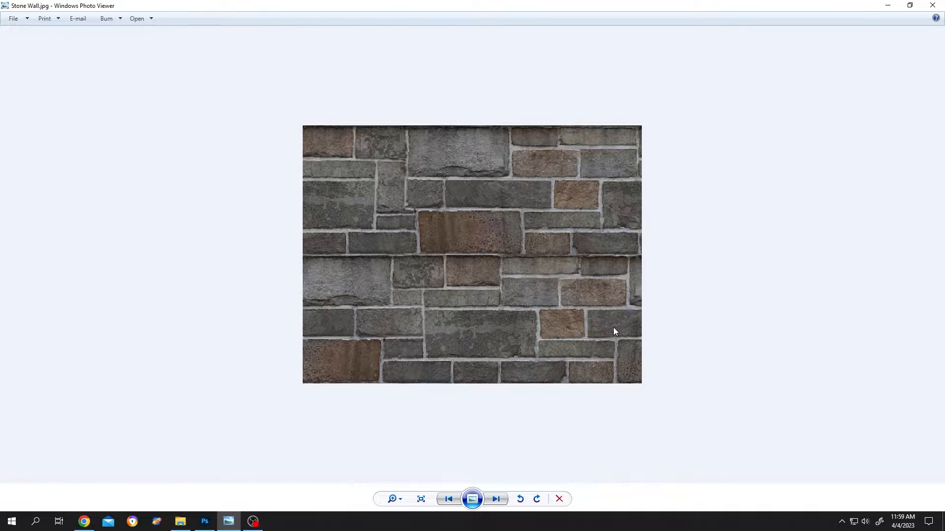
pyautogui.moveTo(604, 267)
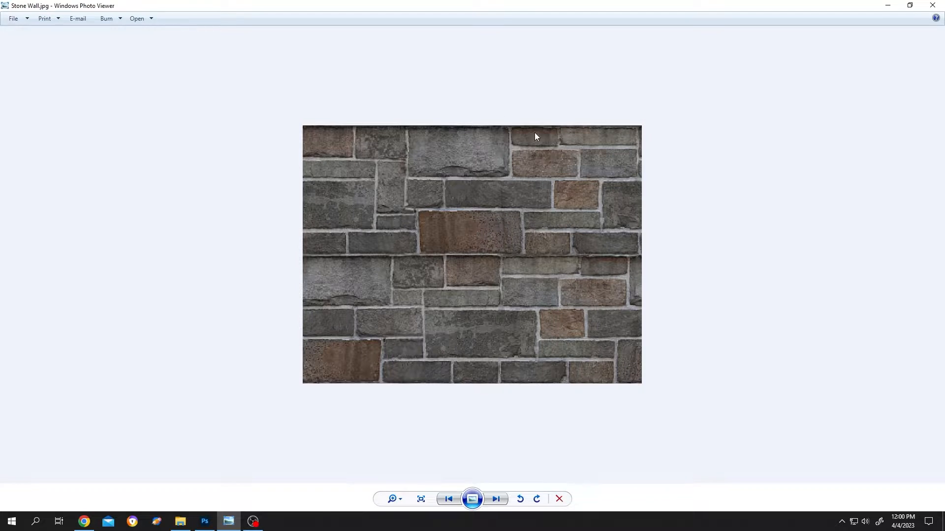
pyautogui.moveTo(577, 243)
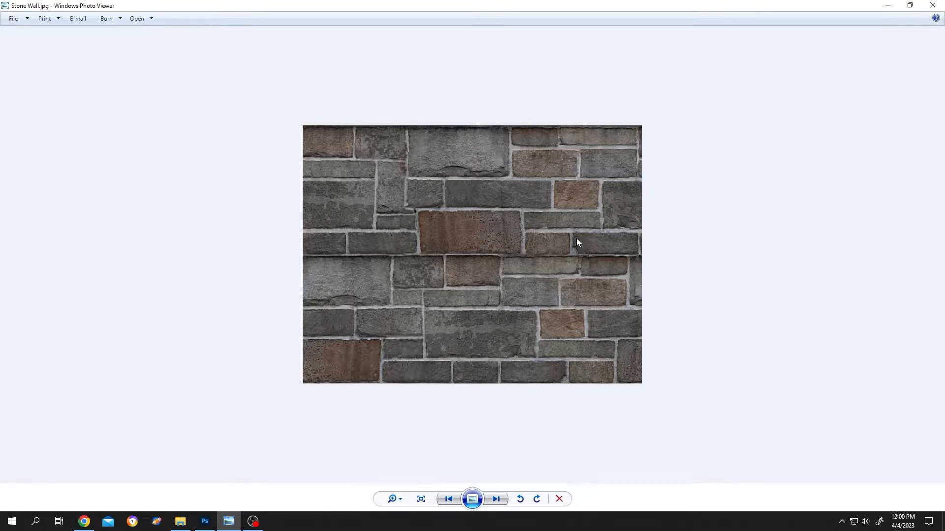
# Step: Bring up the stone wall photo and convert its locked Background into Layer 0
pyautogui.click(204, 525)
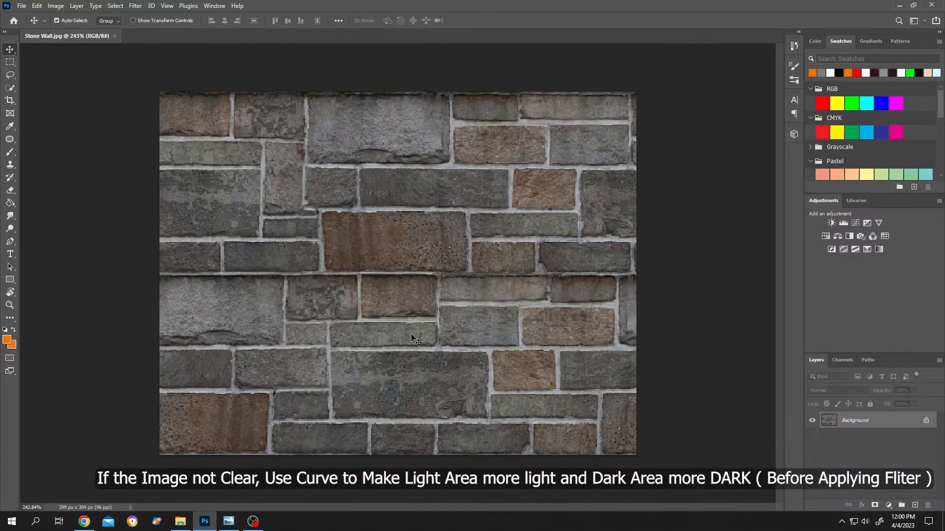
pyautogui.doubleClick(854, 420)
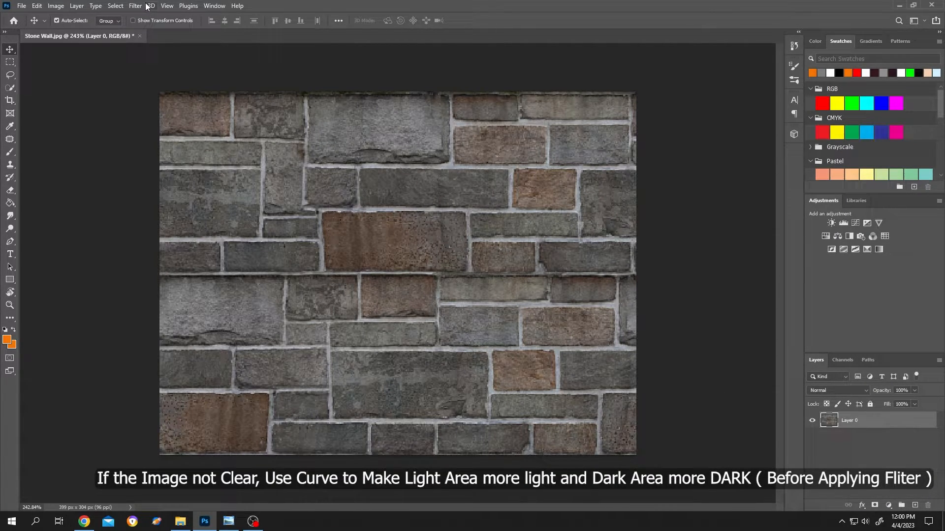
pyautogui.click(135, 6)
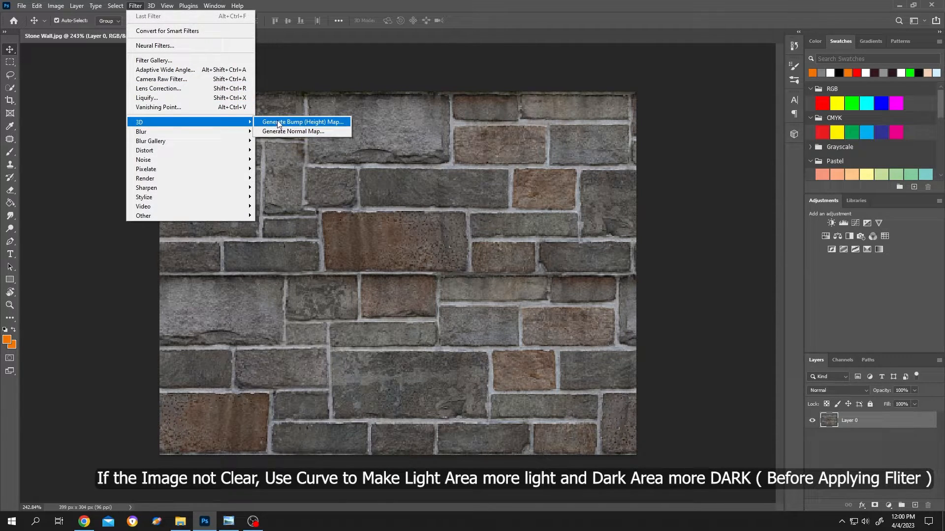
pyautogui.moveTo(293, 131)
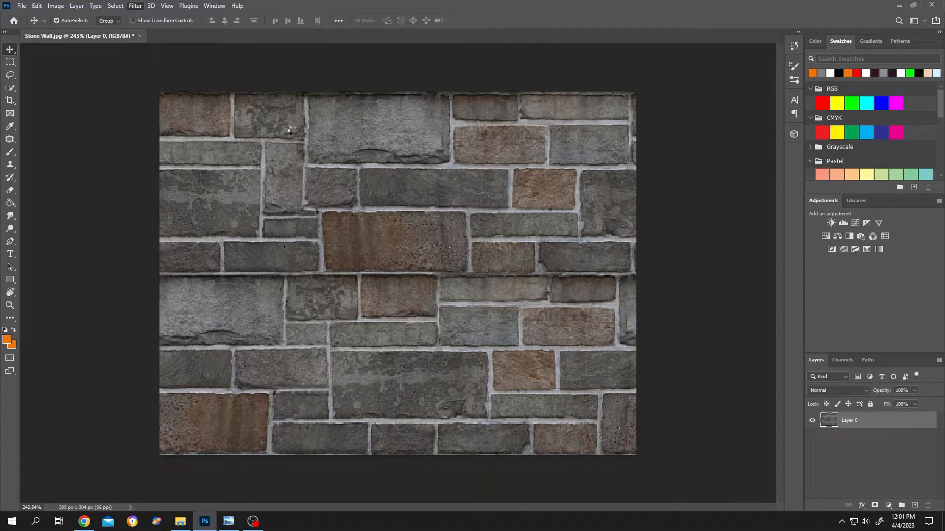
# Step: Generate a normal map from the stone wall with Blur 0.5 and Detail Scale 75%
pyautogui.click(135, 5)
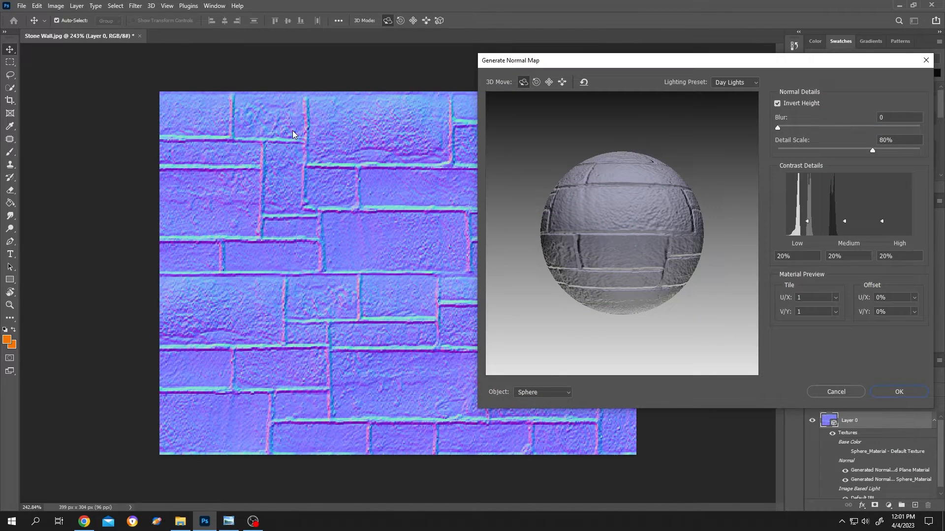
pyautogui.moveTo(362, 179)
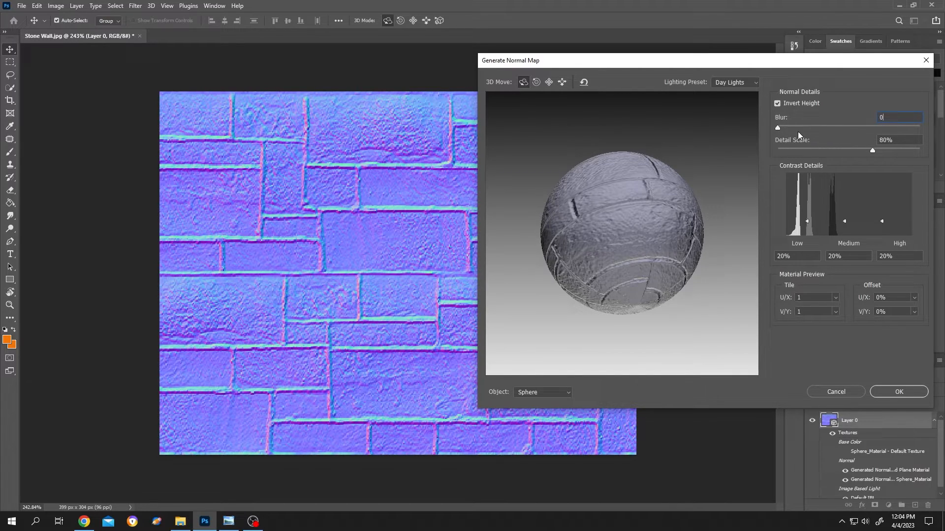
pyautogui.moveTo(778, 127); pyautogui.dragTo(779, 127)
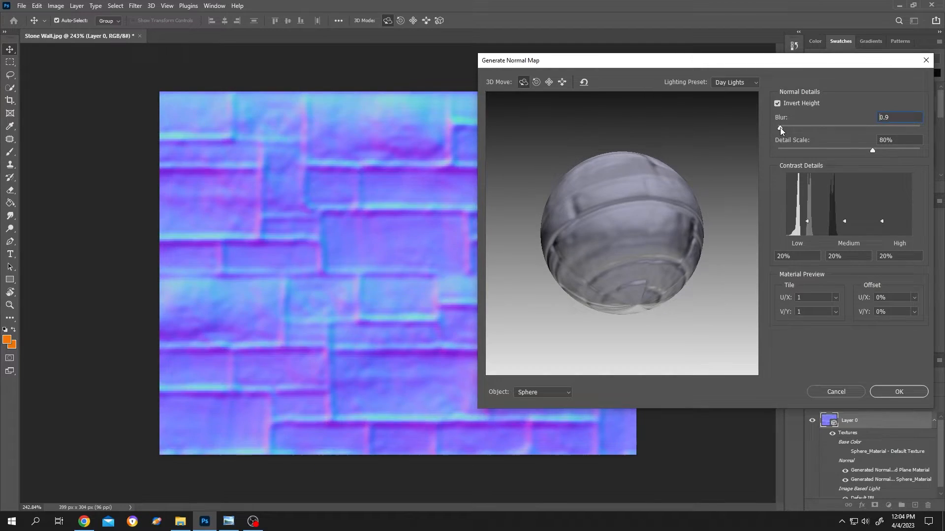
pyautogui.write('0.5')
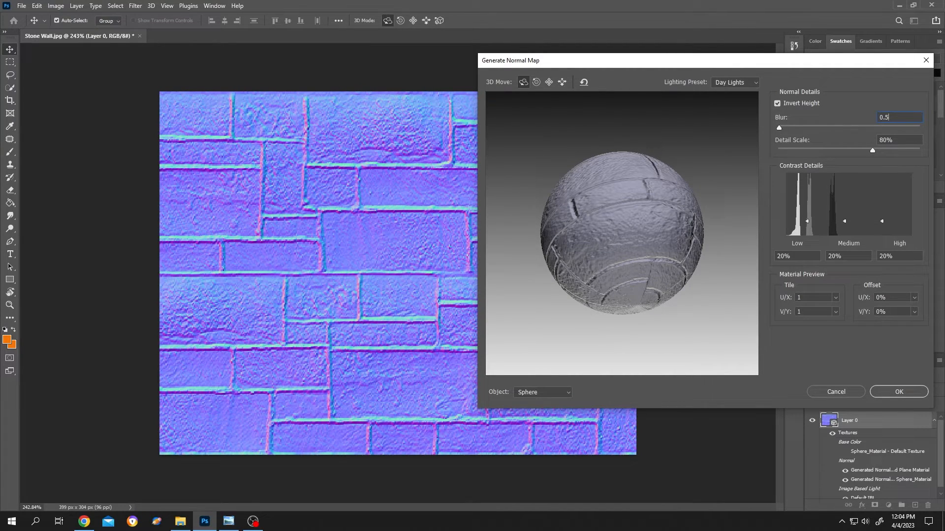
pyautogui.moveTo(873, 151); pyautogui.dragTo(871, 151)
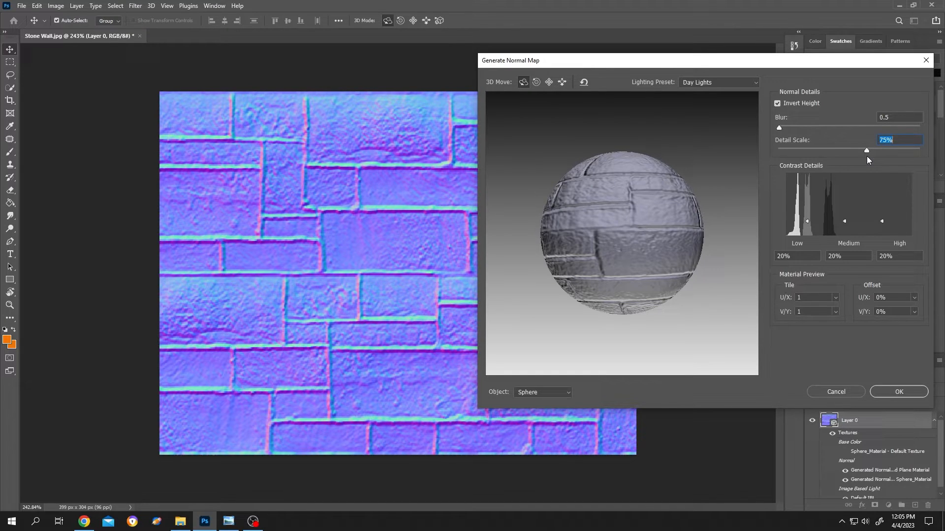
pyautogui.click(898, 392)
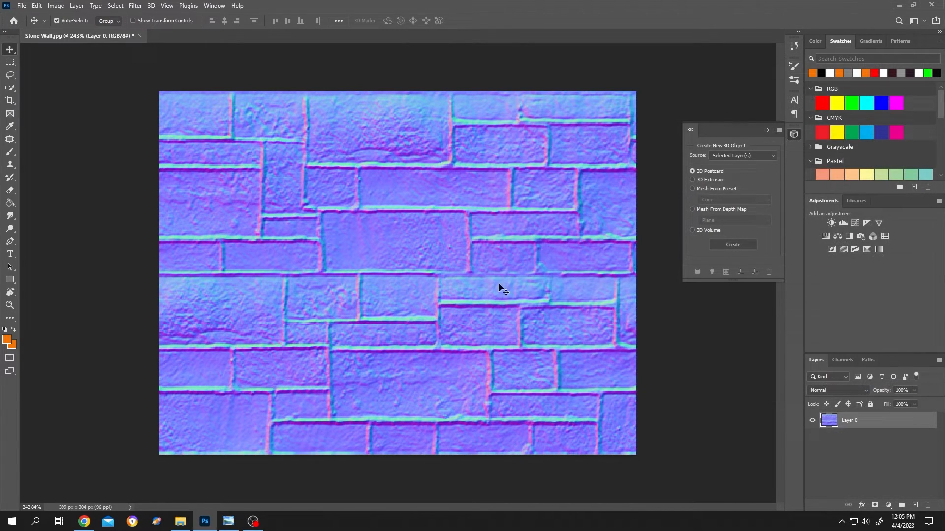
pyautogui.moveTo(422, 300)
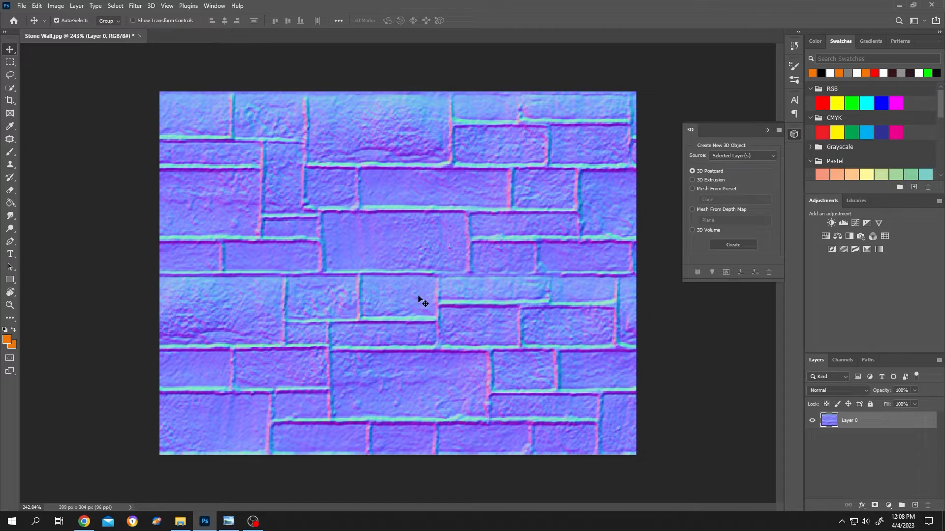
# Step: Save the normal map as a separate image file under a new name
pyautogui.click(21, 6)
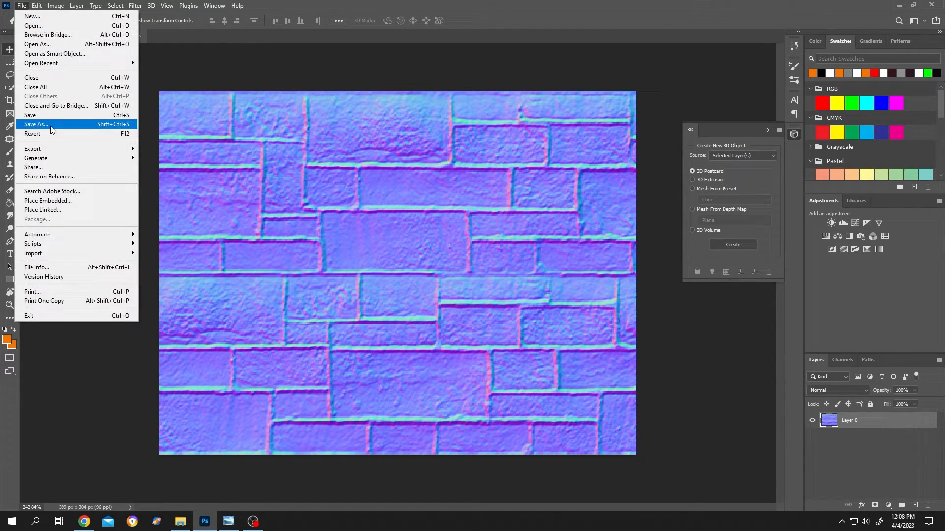
pyautogui.click(35, 125)
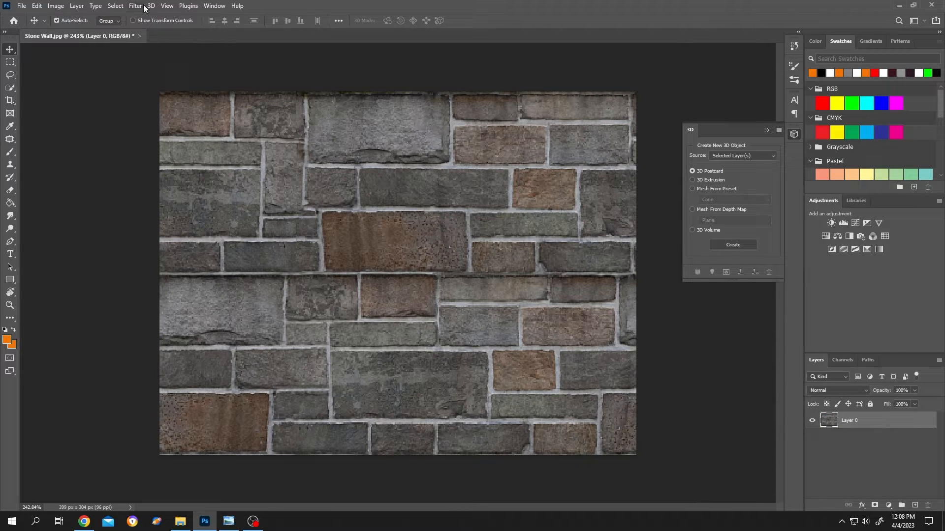
# Step: Preview a gray bump (height) map of the restored stone wall photo
pyautogui.click(134, 6)
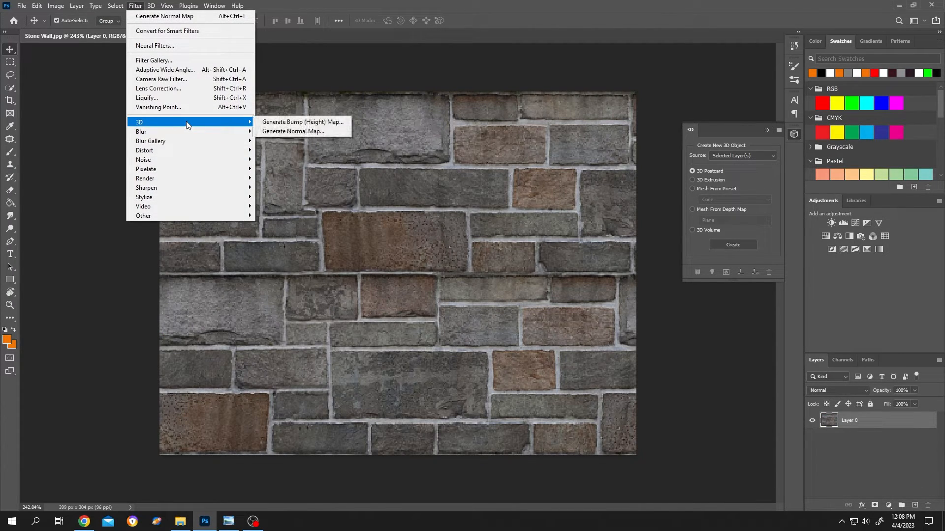
pyautogui.click(302, 122)
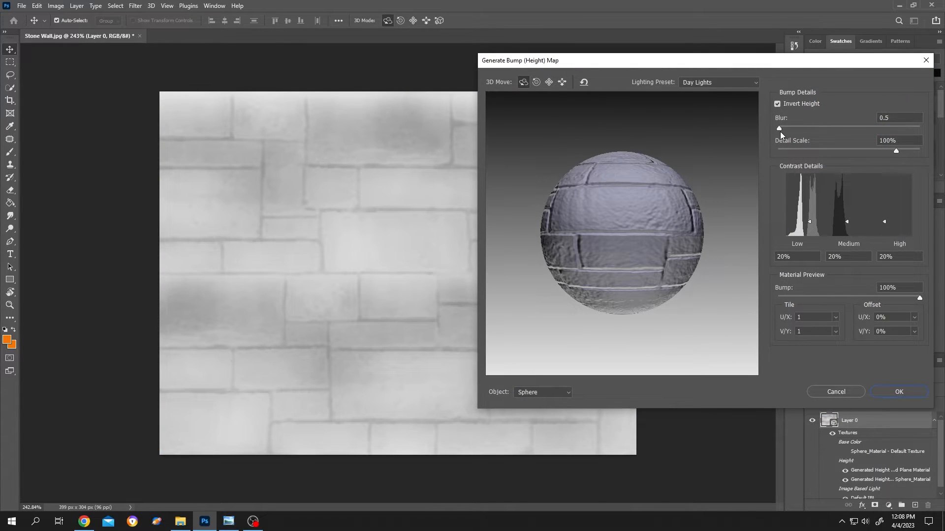
pyautogui.moveTo(779, 129)
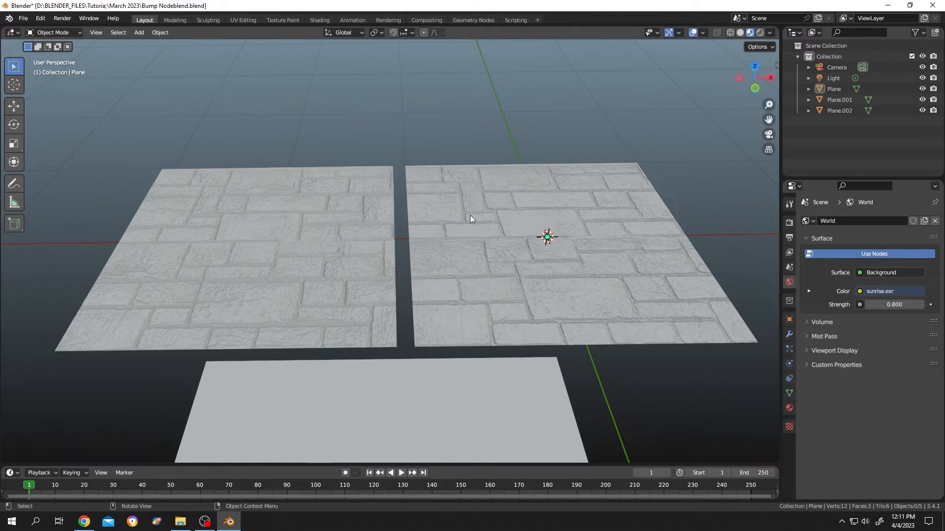
pyautogui.moveTo(596, 252)
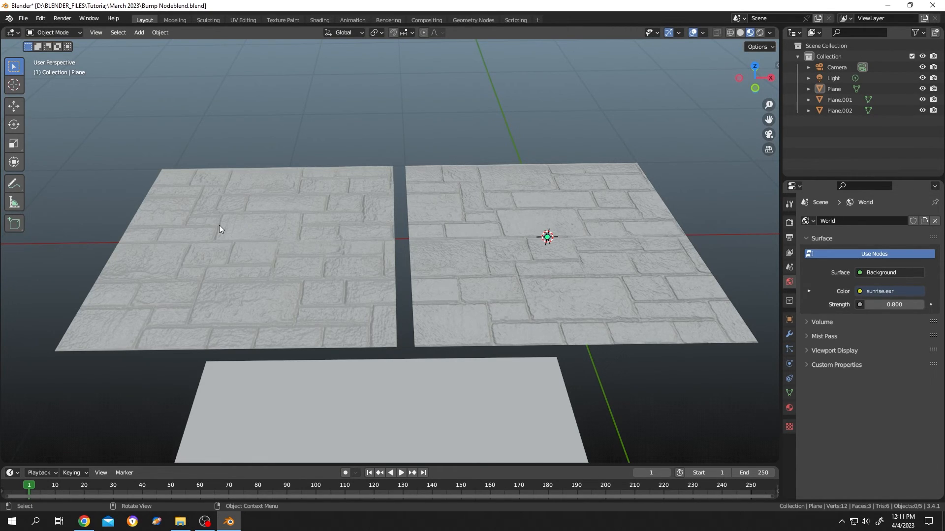
pyautogui.moveTo(208, 464)
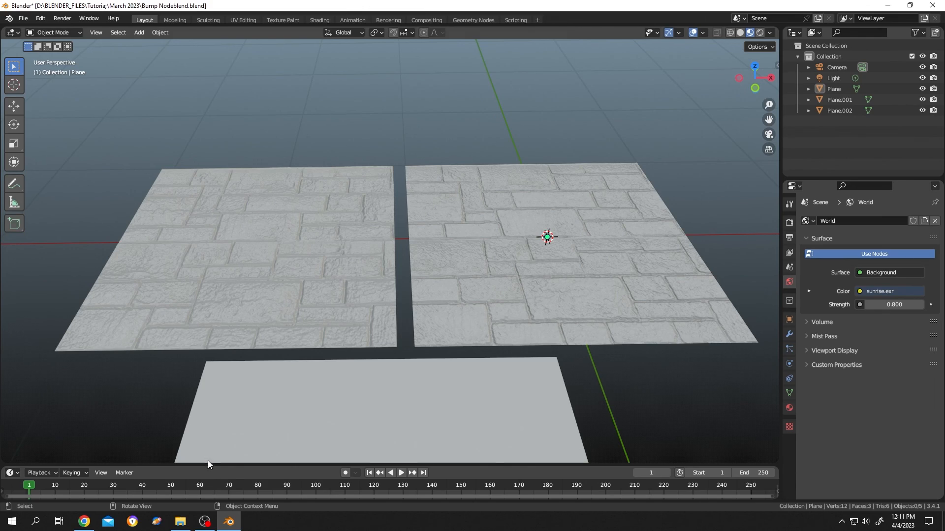